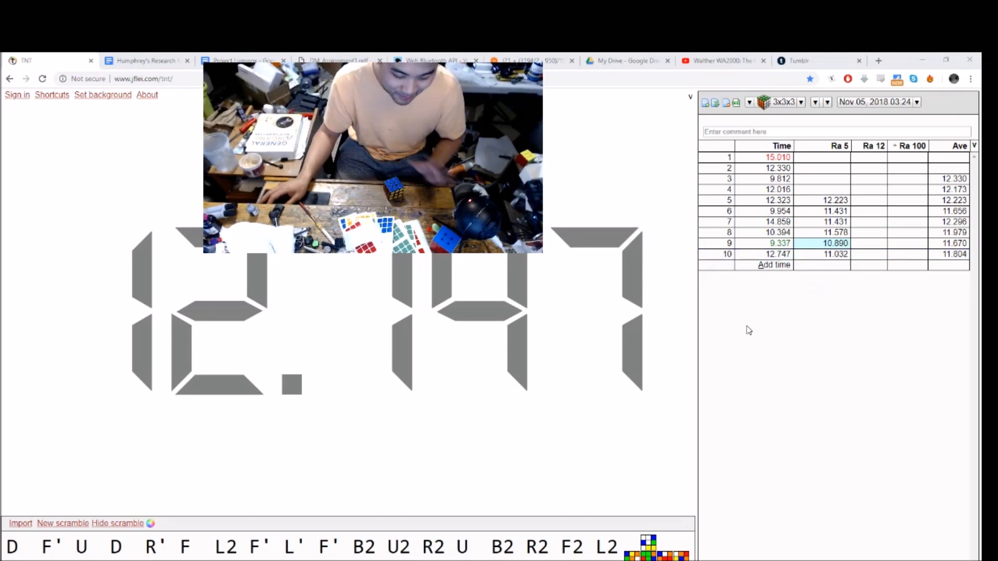
mouse_move(755, 330)
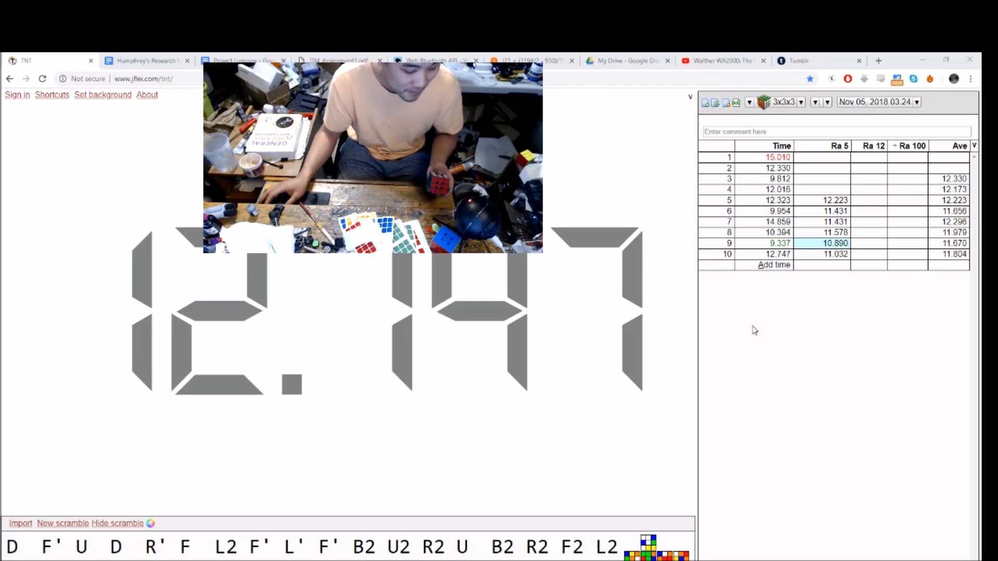